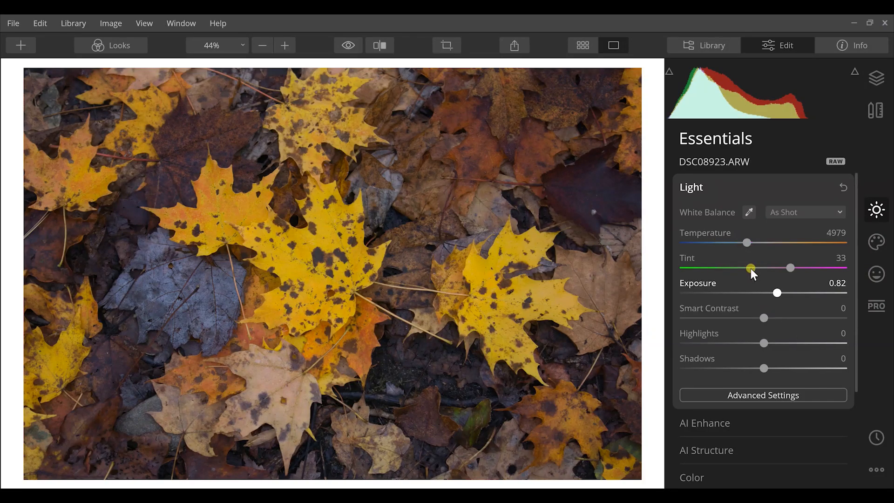
pyautogui.moveTo(743, 242)
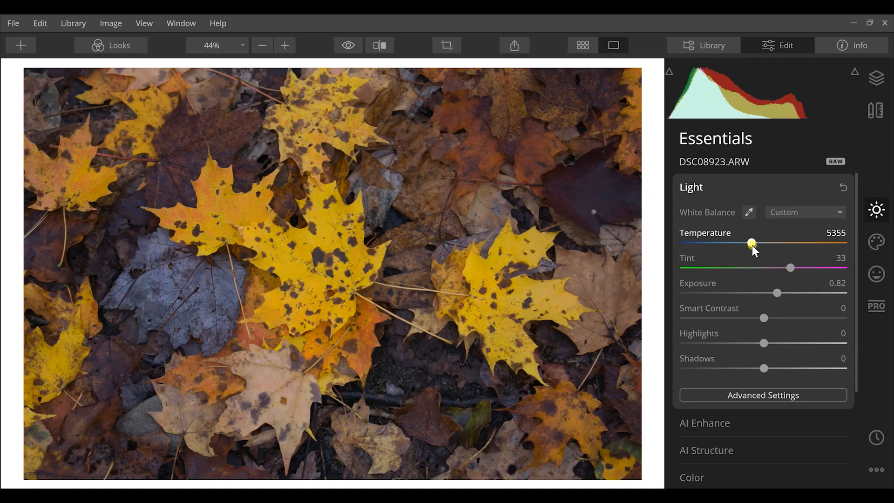
# Warm the white balance to Temperature 5375 and Tint 36, then collapse the Light panel
pyautogui.moveTo(751, 243); pyautogui.dragTo(754, 243)
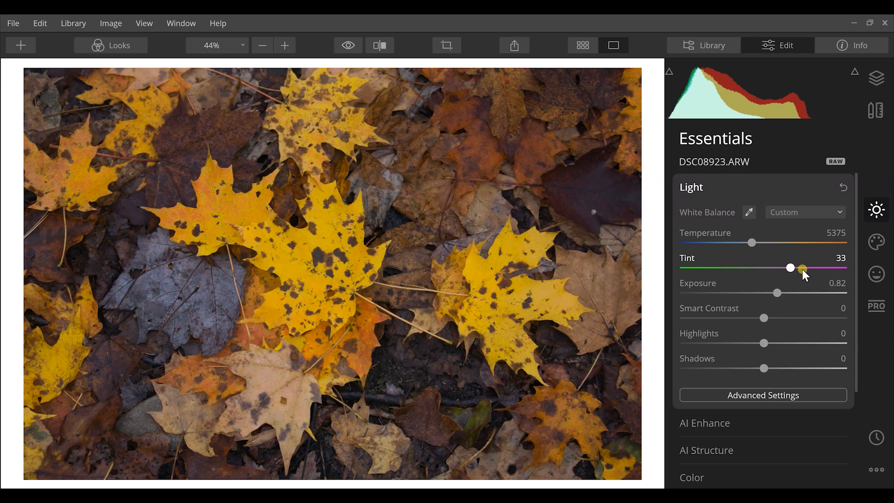
pyautogui.moveTo(791, 268); pyautogui.dragTo(794, 268)
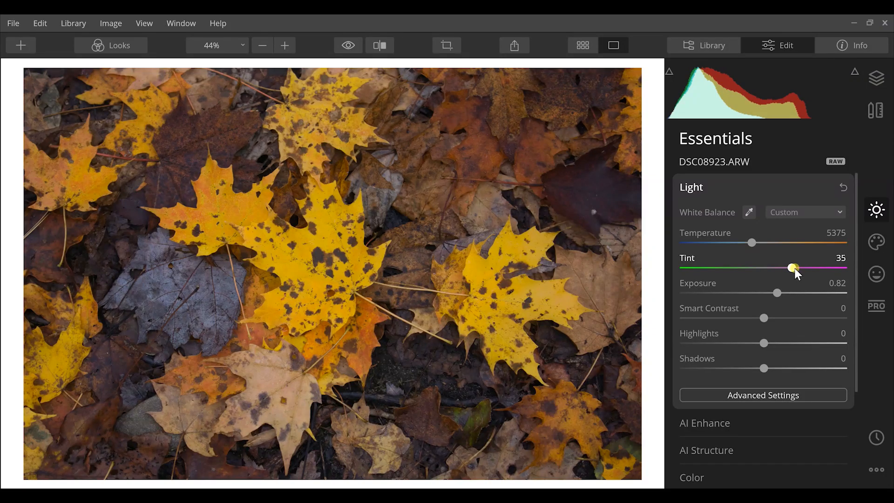
pyautogui.moveTo(792, 268); pyautogui.dragTo(794, 269)
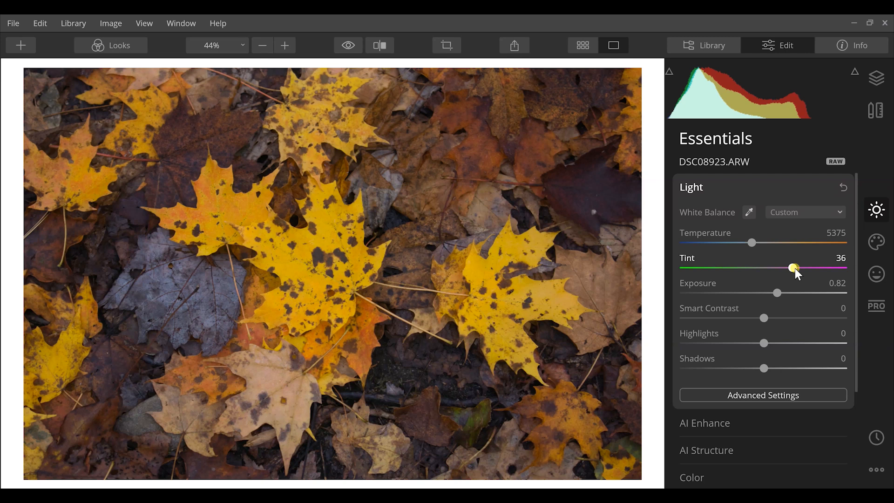
pyautogui.click(691, 186)
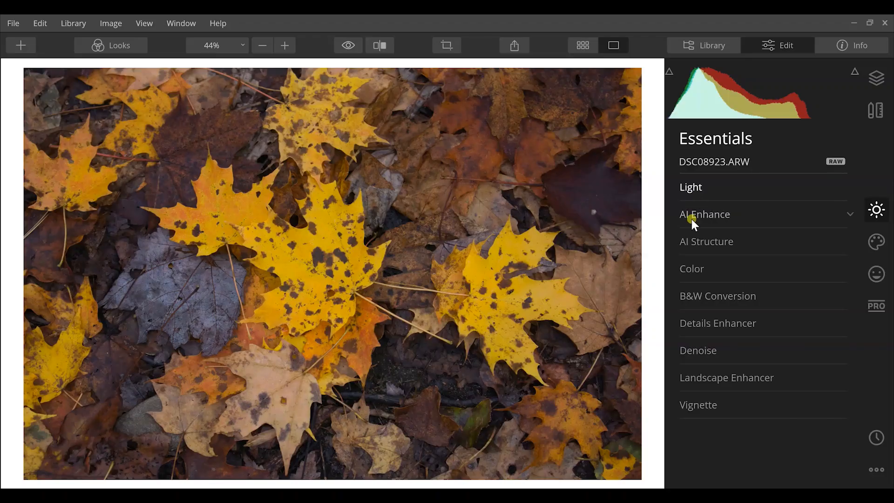
# In Color, set Saturation 6 and Vibrance 12 and reveal the Advanced Settings
pyautogui.click(691, 268)
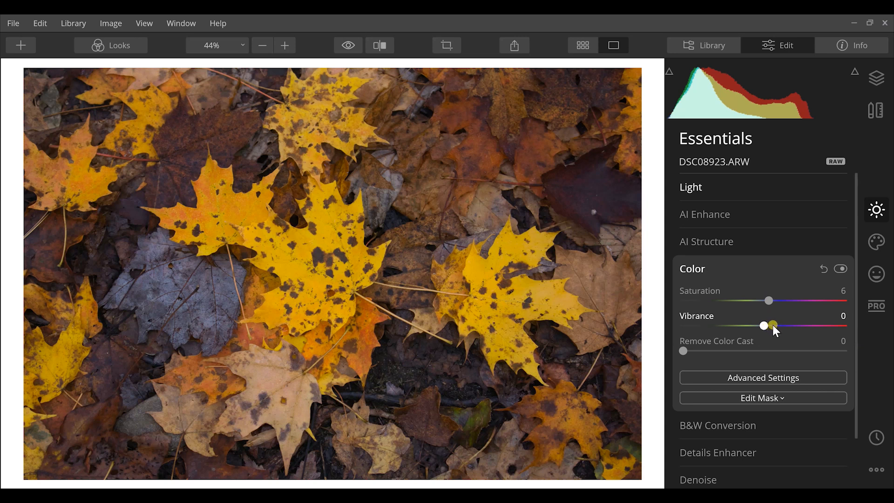
pyautogui.moveTo(766, 326); pyautogui.dragTo(774, 326)
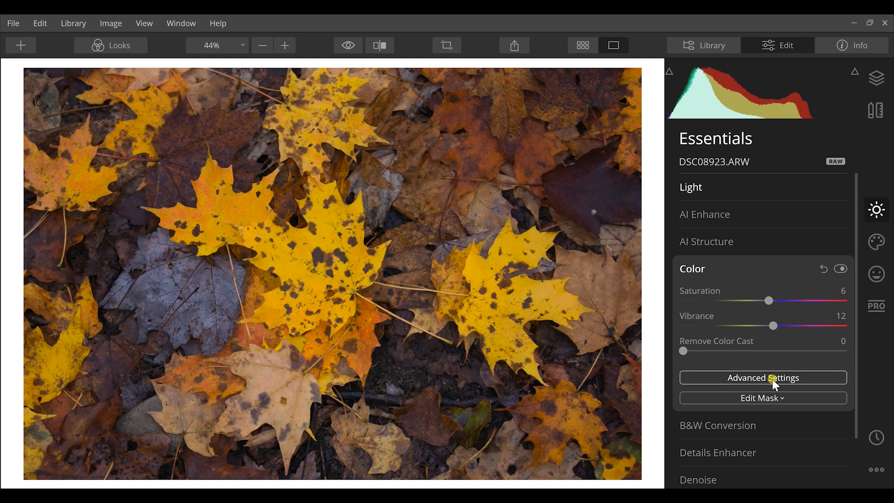
pyautogui.click(763, 378)
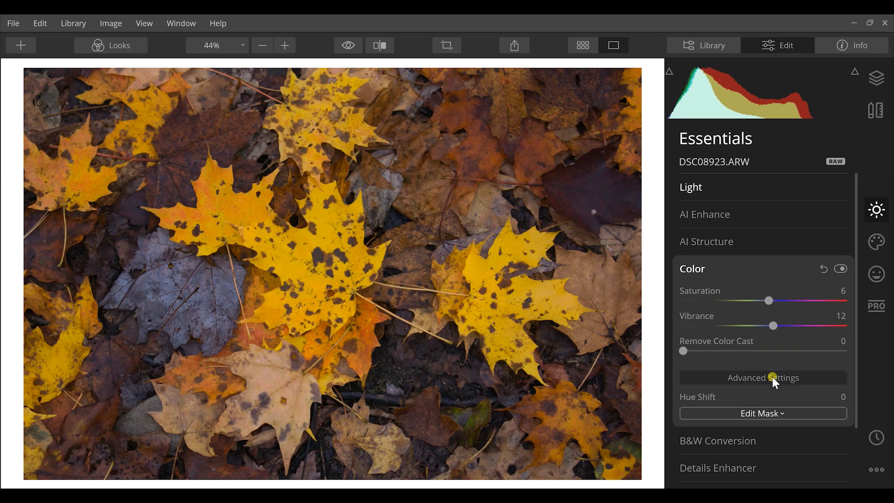
# Give the red channel Saturation 11 and Luminance 12, leaving Hue unchanged
pyautogui.click(764, 378)
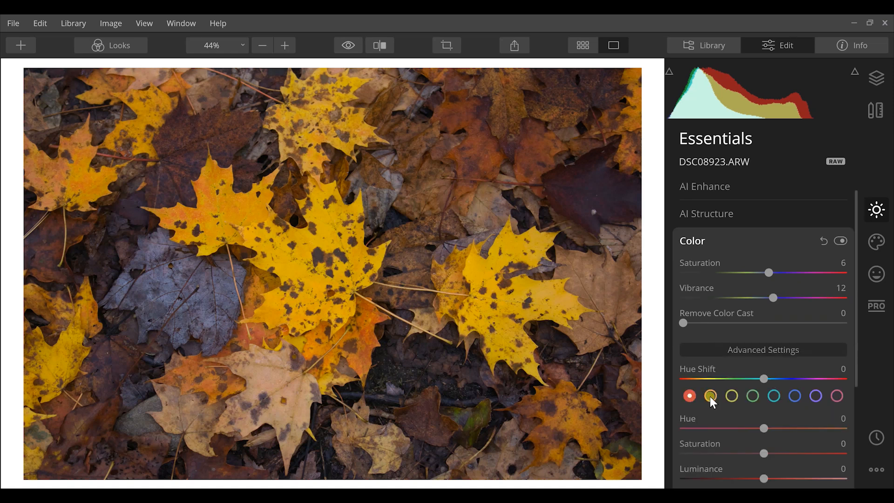
pyautogui.moveTo(753, 397)
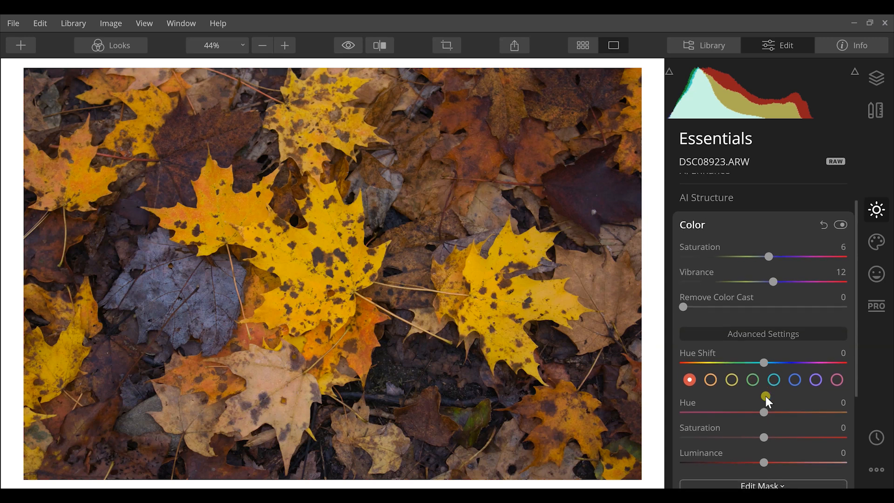
pyautogui.scroll(-3)
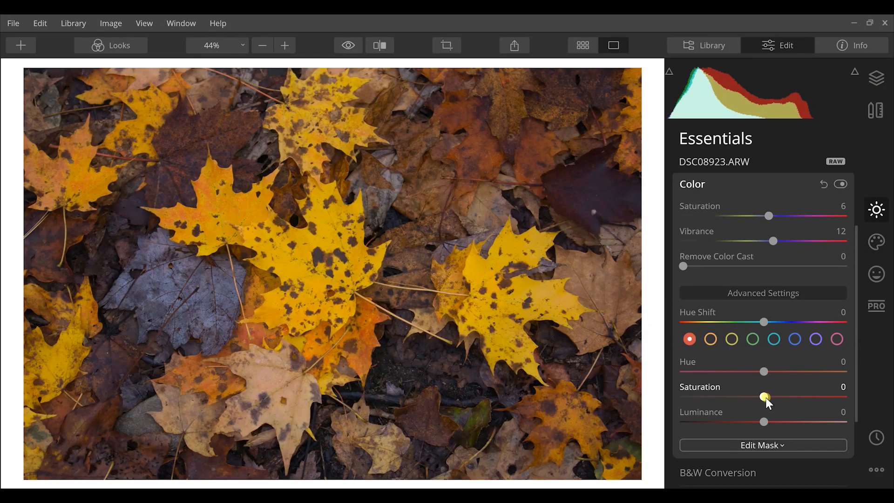
pyautogui.moveTo(764, 396); pyautogui.dragTo(773, 397)
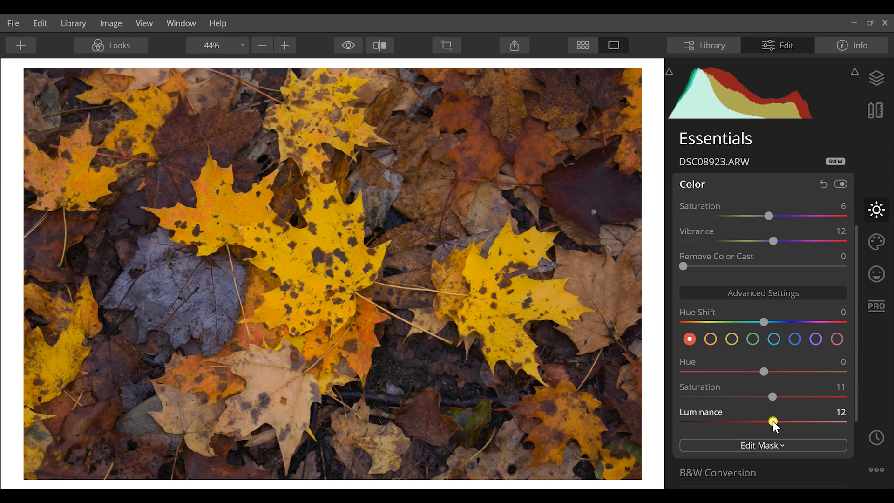
pyautogui.click(709, 339)
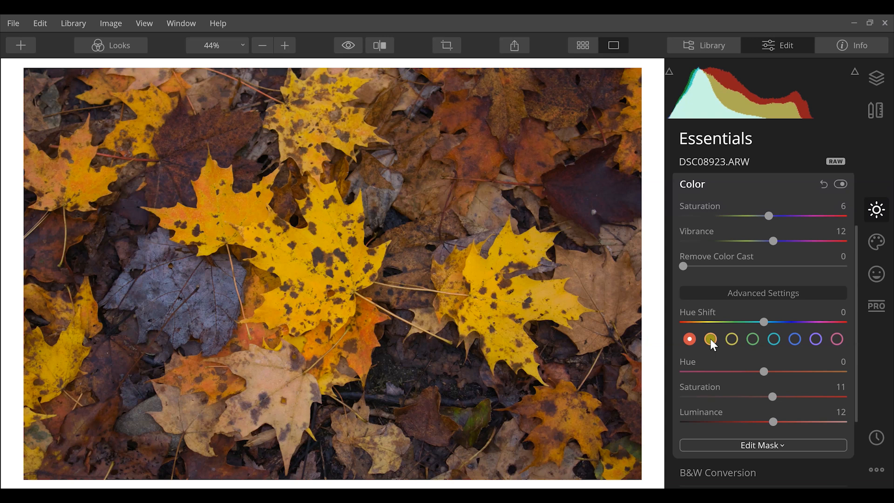
# Set the orange channel to Hue -17, Saturation 4 and Luminance 9
pyautogui.click(711, 339)
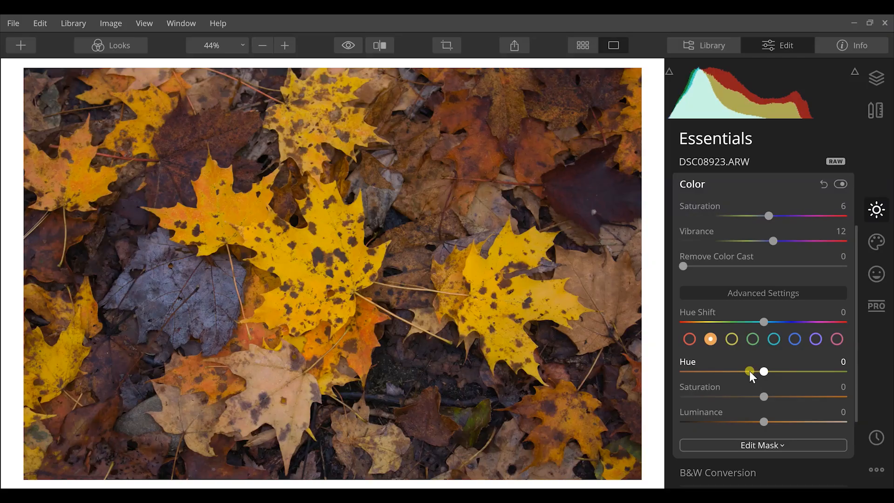
pyautogui.moveTo(764, 371); pyautogui.dragTo(750, 372)
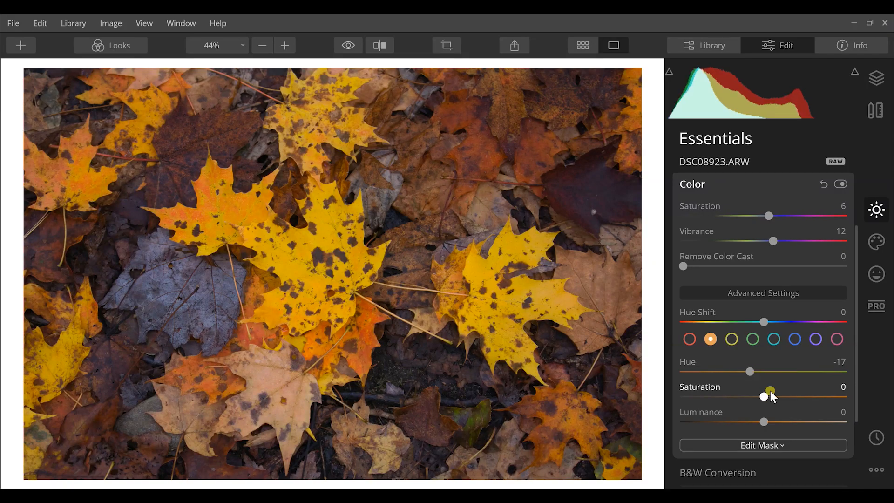
pyautogui.moveTo(764, 397); pyautogui.dragTo(776, 396)
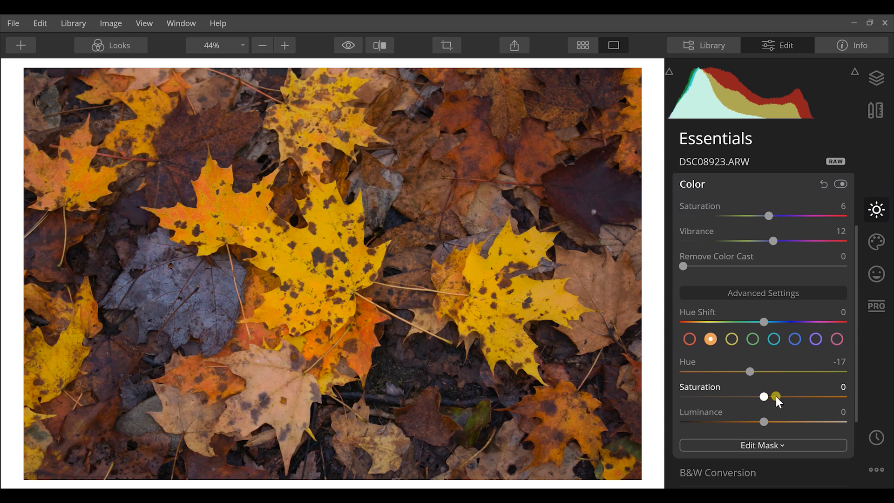
pyautogui.moveTo(764, 396); pyautogui.dragTo(776, 396)
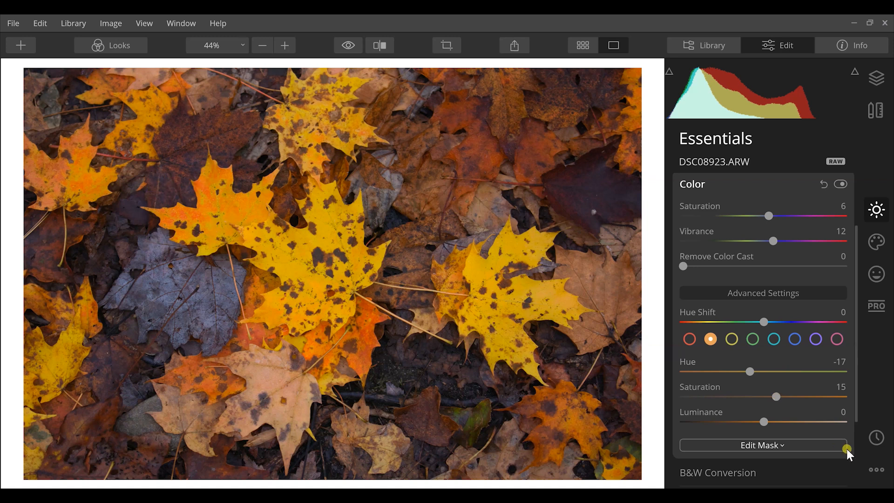
pyautogui.moveTo(790, 397); pyautogui.dragTo(768, 397)
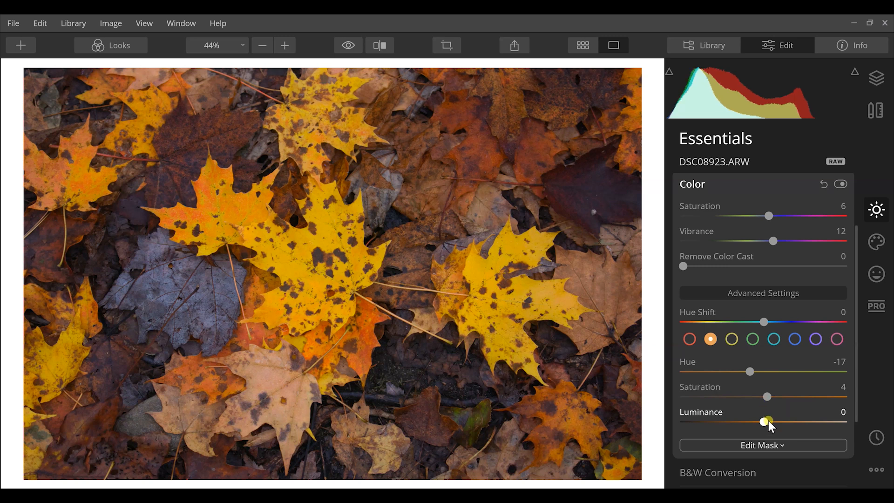
pyautogui.moveTo(766, 422); pyautogui.dragTo(771, 422)
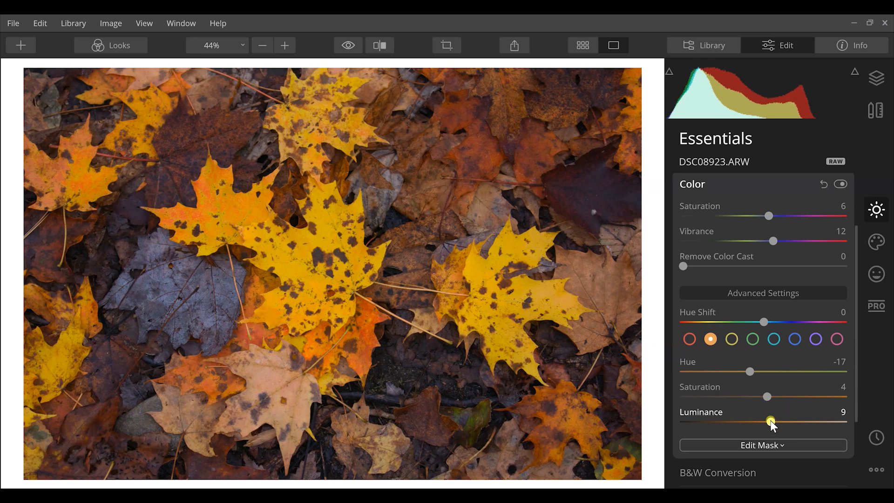
pyautogui.moveTo(794, 450)
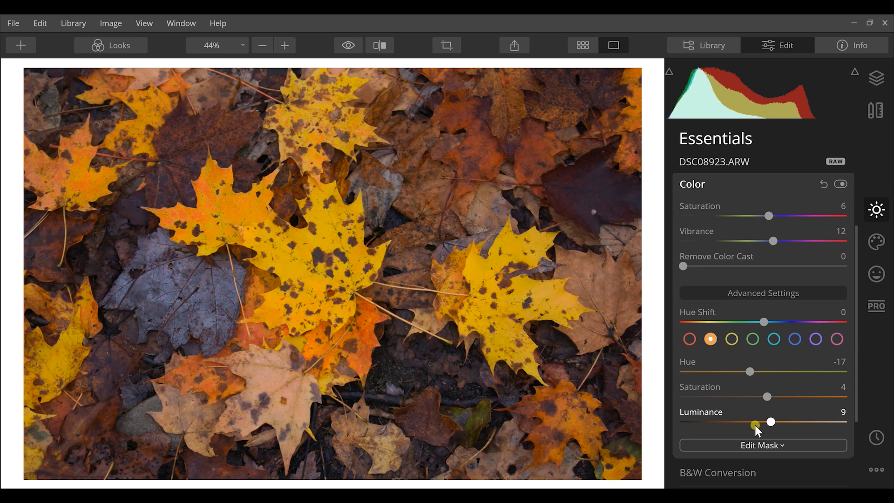
pyautogui.moveTo(732, 339)
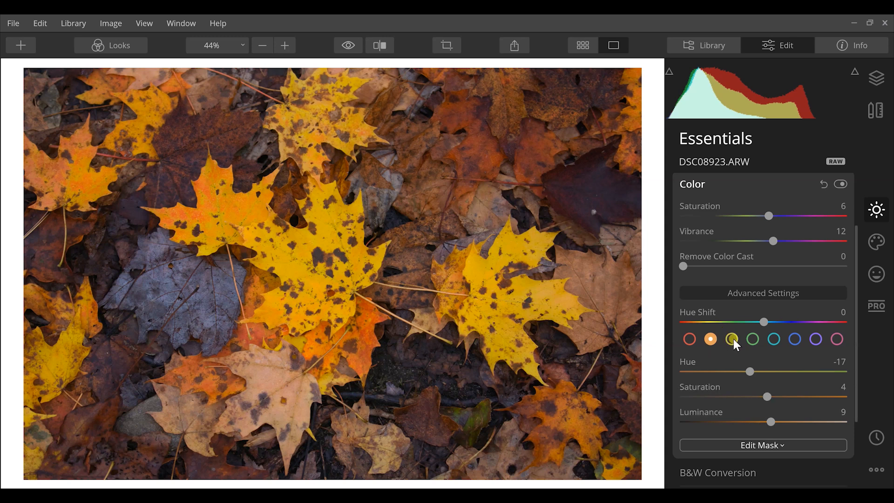
# Set the yellow channel to Hue -14, Saturation 8 and Luminance 9
pyautogui.click(732, 339)
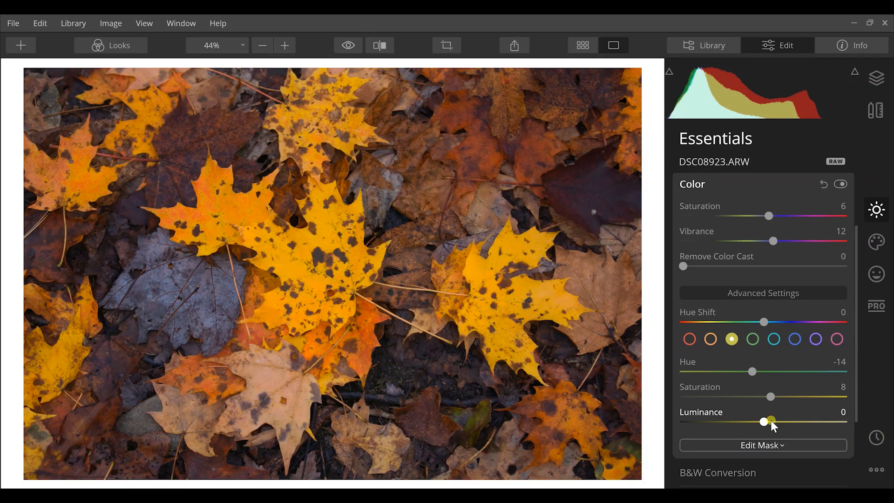
pyautogui.moveTo(764, 422); pyautogui.dragTo(773, 422)
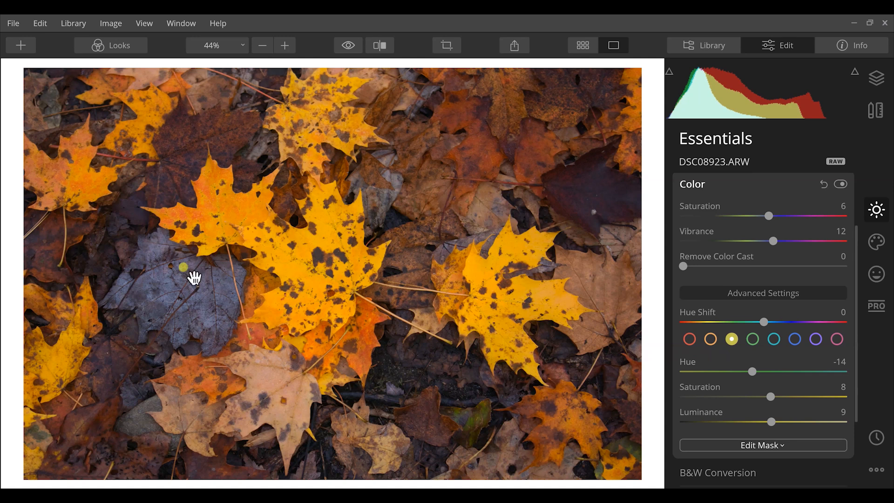
pyautogui.moveTo(204, 322)
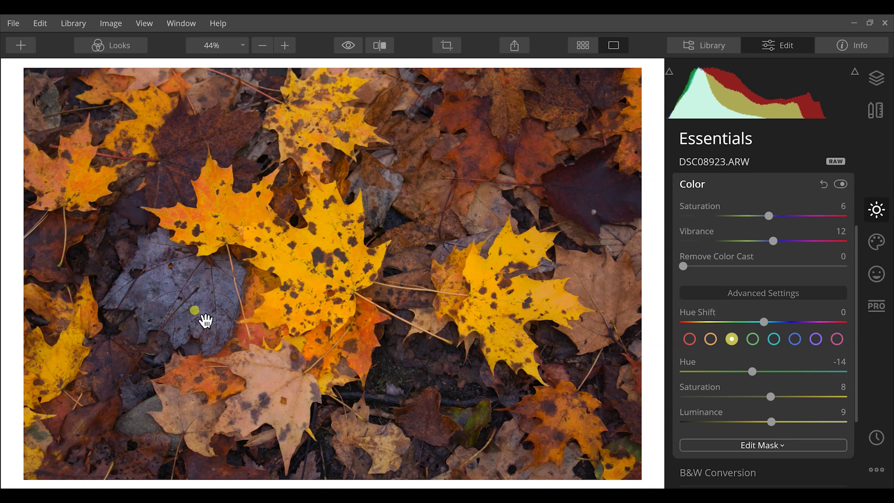
pyautogui.moveTo(772, 312)
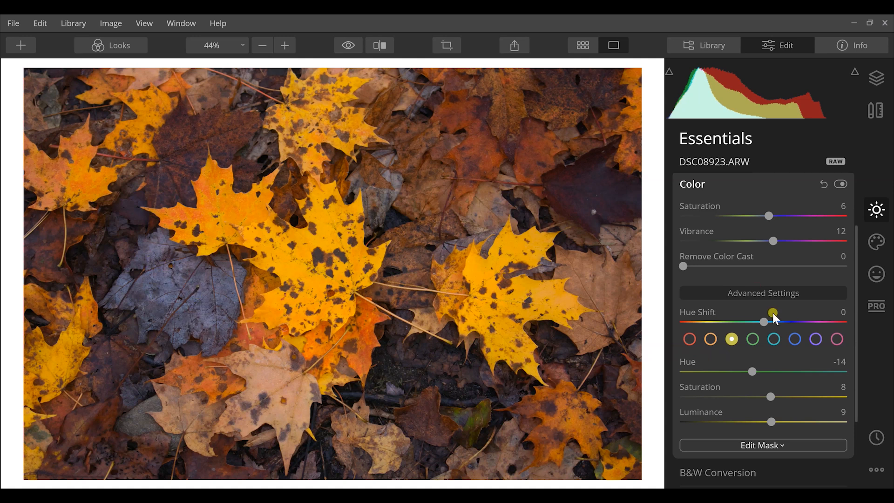
# Raise blue Saturation and Luminance to 10 and purple Saturation and Luminance to 12
pyautogui.click(794, 339)
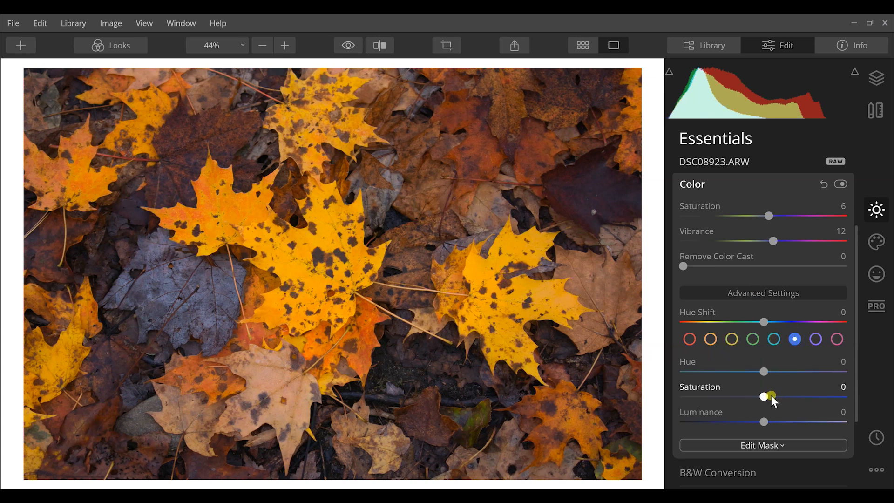
pyautogui.moveTo(763, 396); pyautogui.dragTo(785, 397)
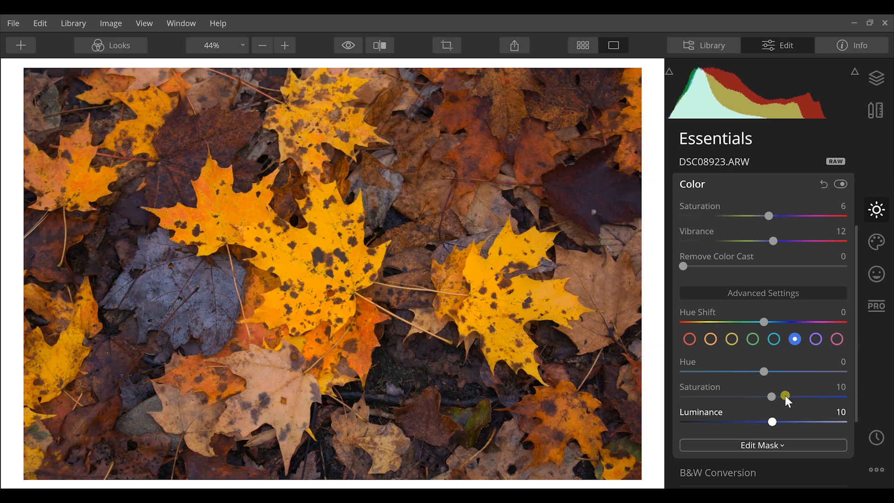
pyautogui.click(815, 339)
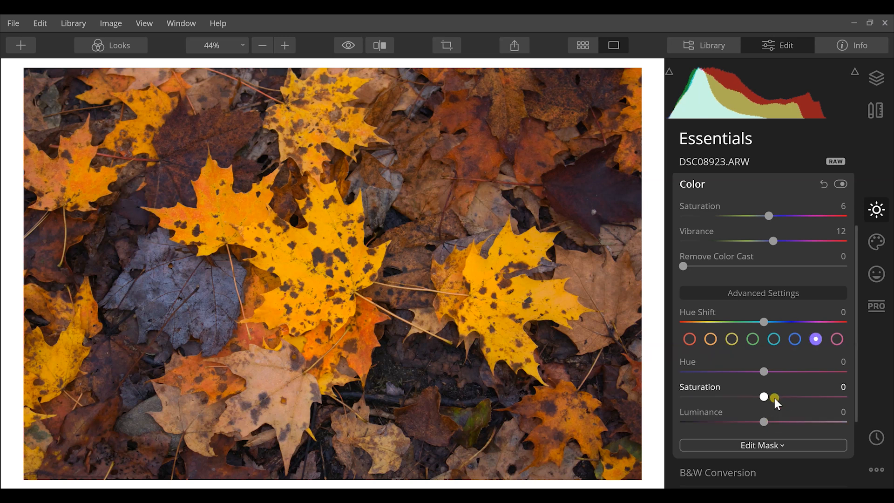
pyautogui.moveTo(774, 397); pyautogui.dragTo(773, 421)
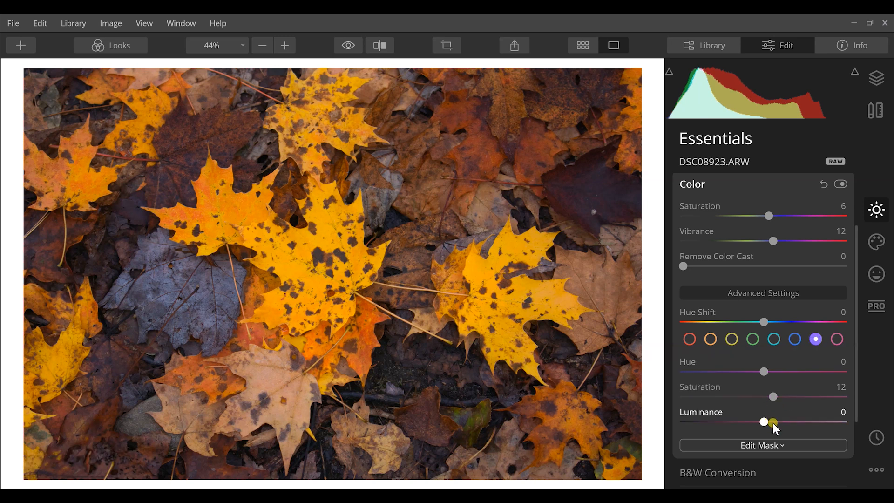
pyautogui.moveTo(764, 422); pyautogui.dragTo(773, 422)
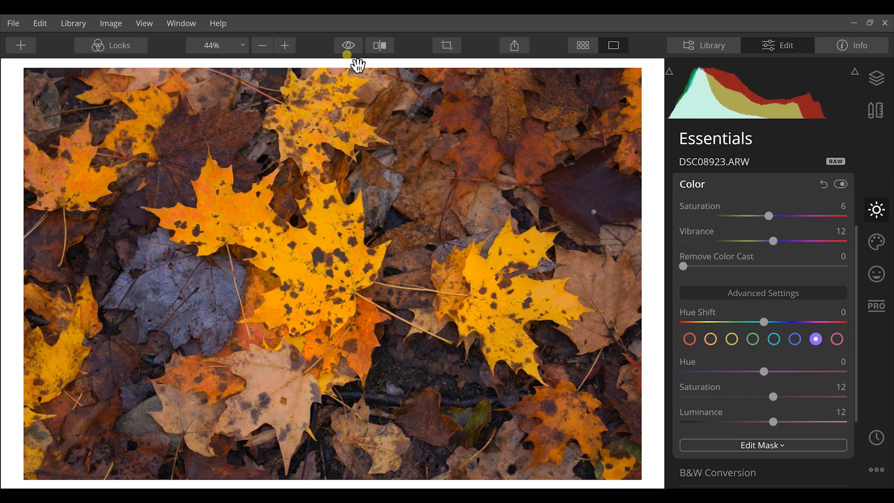
# Show the Before/After split view and sweep the divider across the leaves photo
pyautogui.click(379, 45)
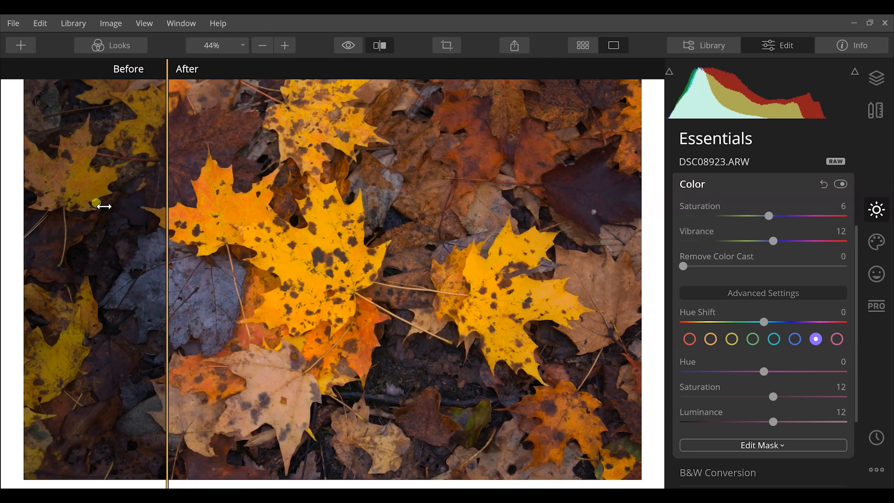
pyautogui.moveTo(167, 206); pyautogui.dragTo(91, 207)
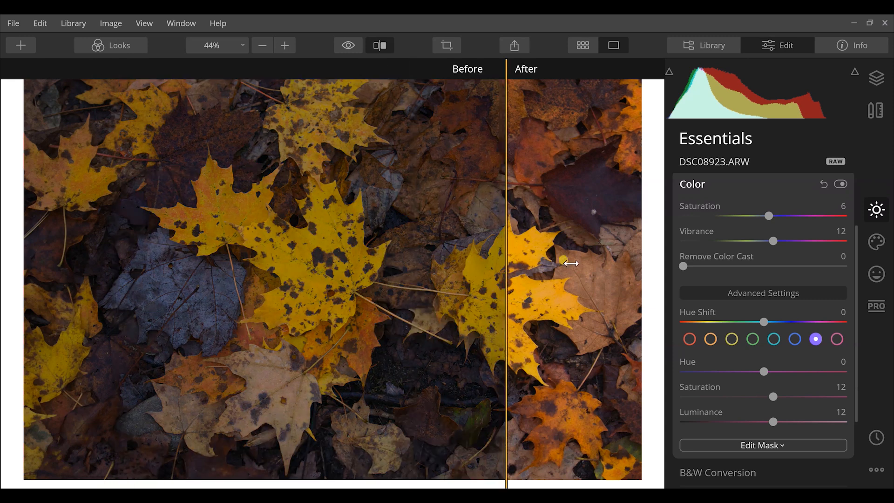
pyautogui.moveTo(571, 262); pyautogui.dragTo(329, 277)
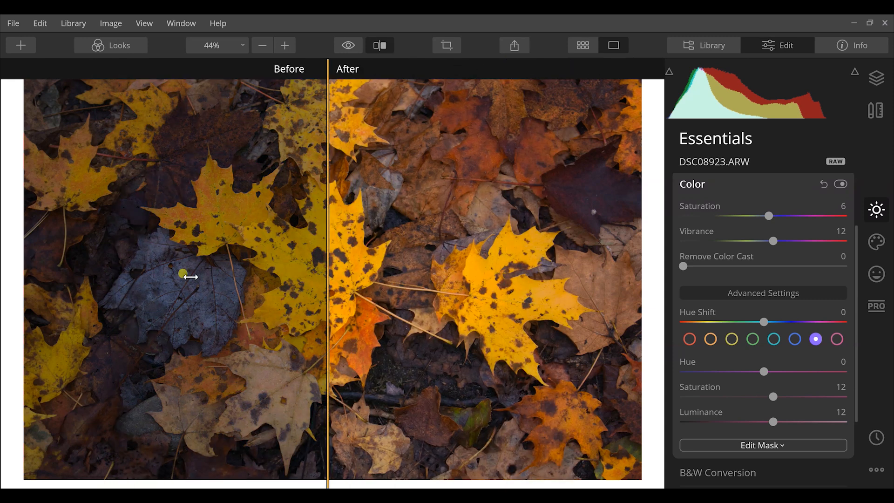
pyautogui.moveTo(329, 276); pyautogui.dragTo(91, 291)
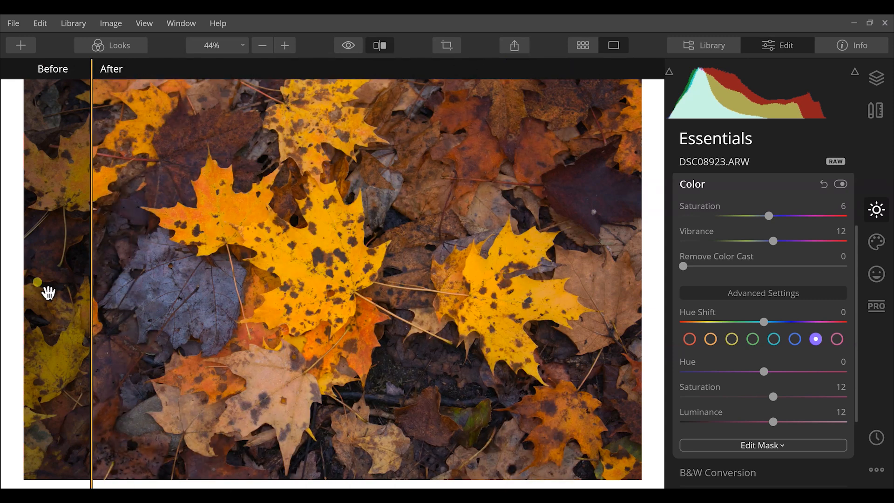